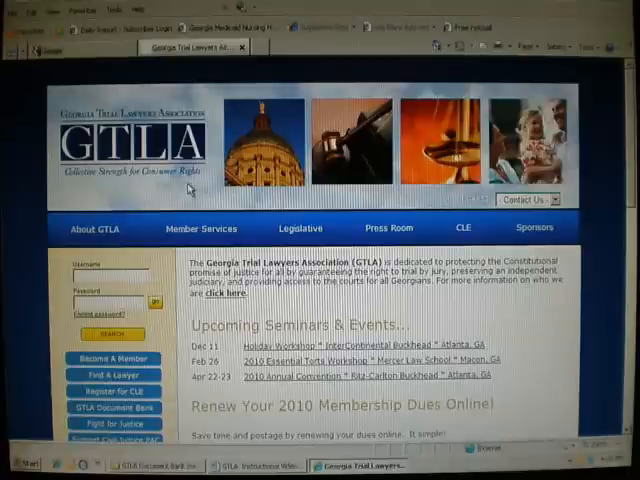
# Sign in as a GTLA member and go to the GTLA Document Bank upload form.
pyautogui.click(202, 228)
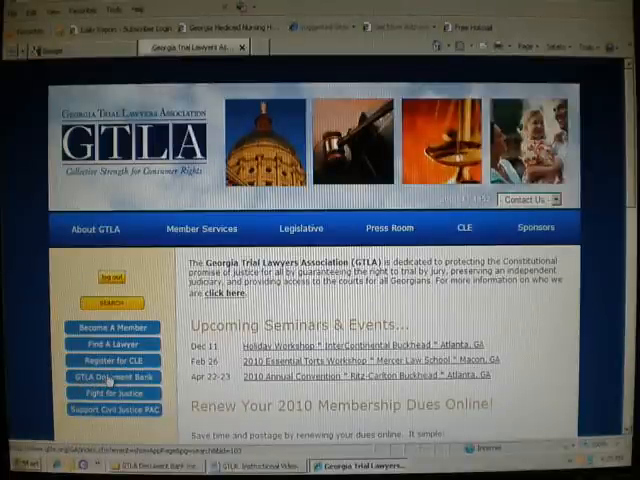
pyautogui.click(112, 376)
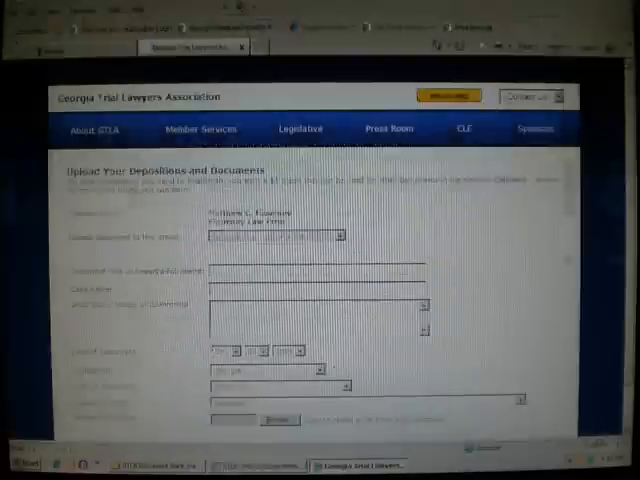
# Paste the complaint's document title into the Document Title field.
pyautogui.rightClick(240, 276)
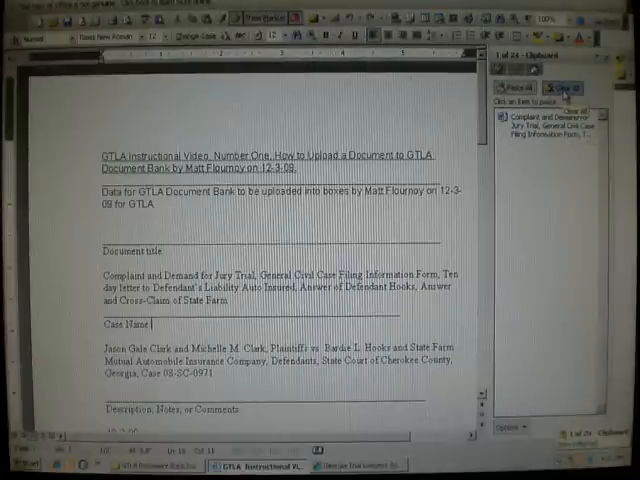
# Copy the Clark plaintiffs v. Hooks and State Farm case name from the Word document.
pyautogui.click(572, 88)
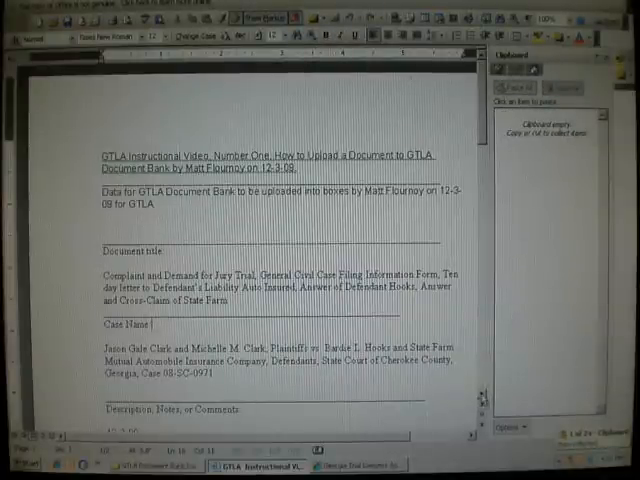
pyautogui.scroll(-3)
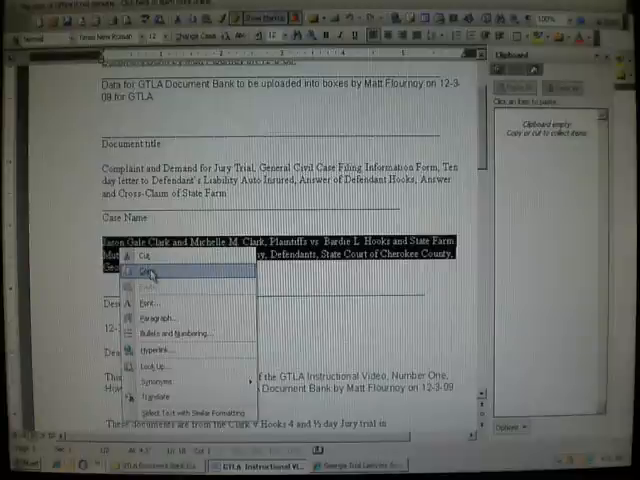
pyautogui.click(140, 272)
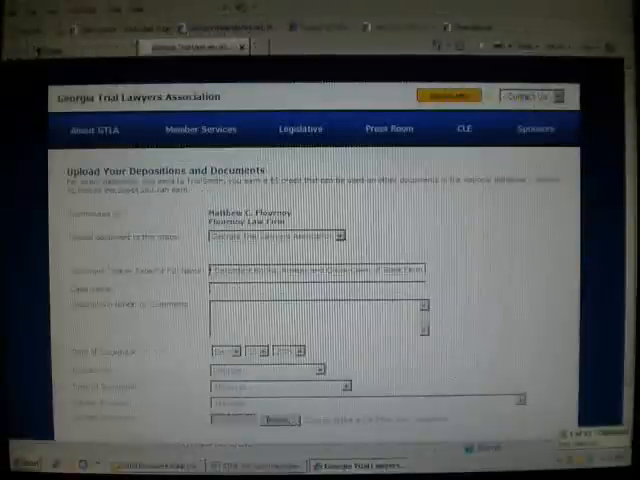
# Paste the copied case name into the Case Name field.
pyautogui.rightClick(280, 290)
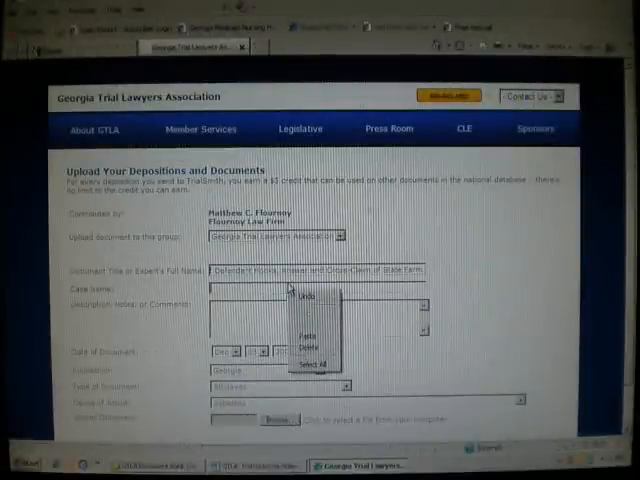
pyautogui.click(304, 316)
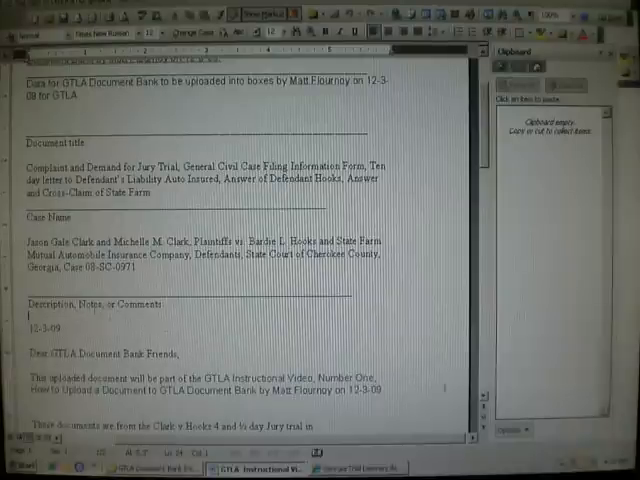
# Copy the description and notes text addressed to the Document Bank from Word.
pyautogui.scroll(-3)
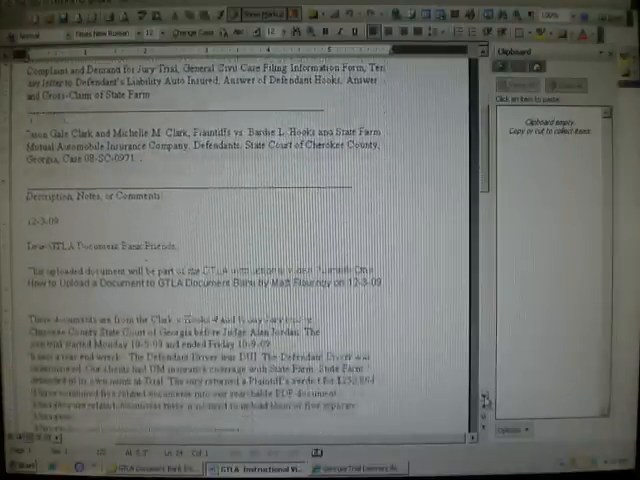
pyautogui.scroll(-3)
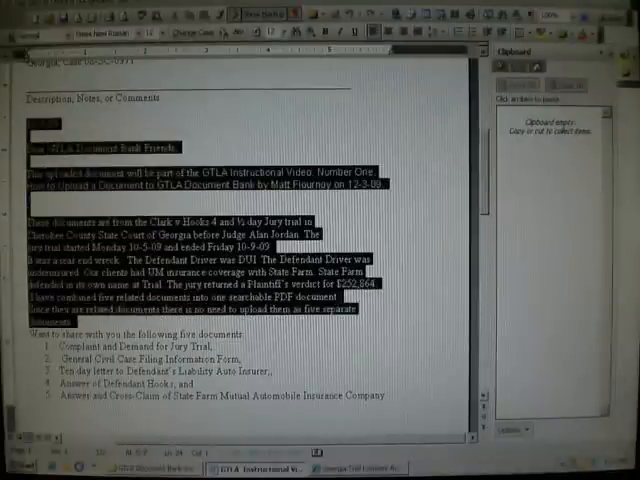
pyautogui.scroll(-3)
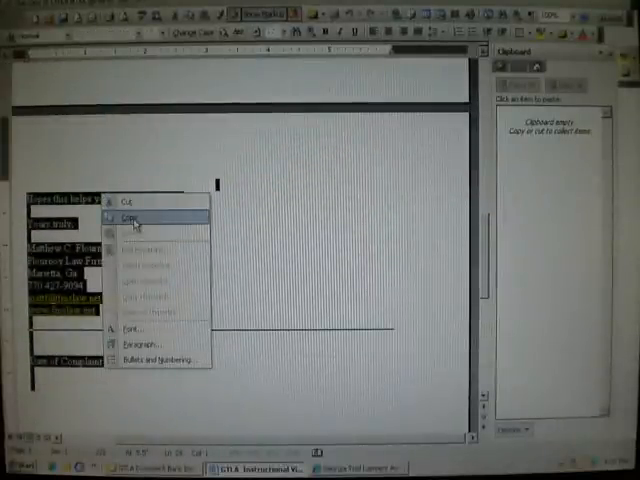
pyautogui.click(128, 220)
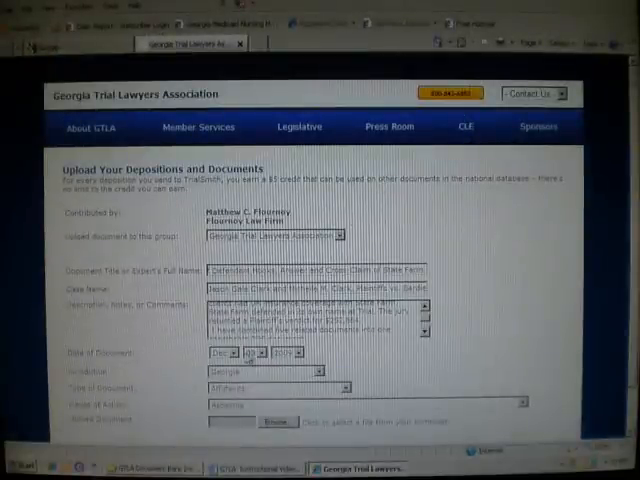
# Set the Date of Document month, day and year, then bring up the Type of Document list.
pyautogui.click(232, 352)
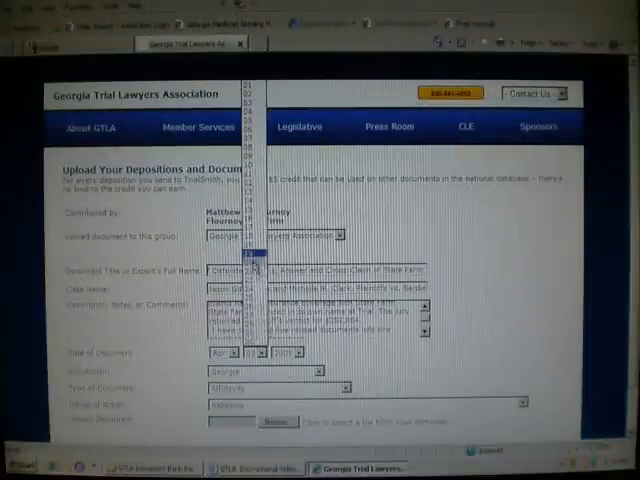
pyautogui.click(264, 352)
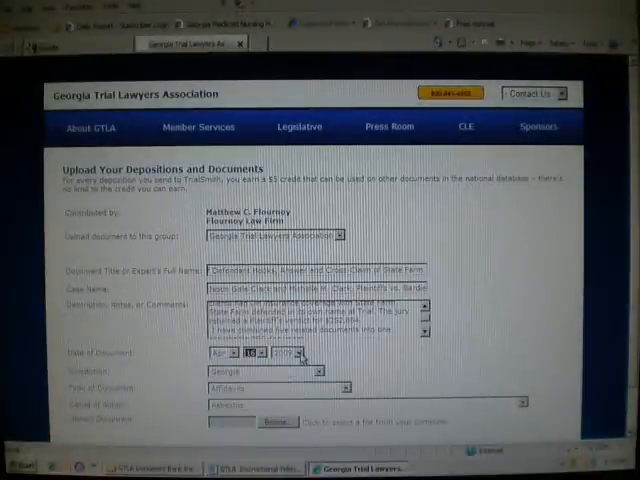
pyautogui.click(296, 352)
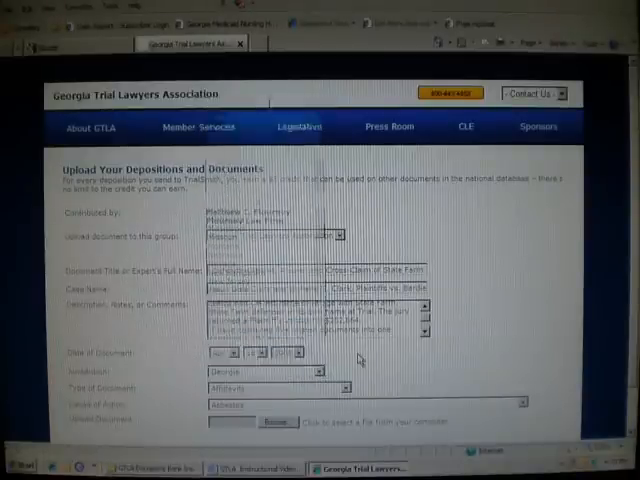
pyautogui.click(340, 236)
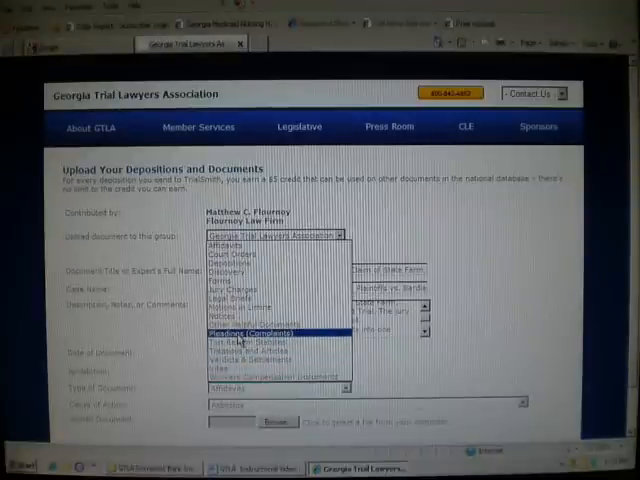
# Choose Pleadings (Complaints) as the Type of Document.
pyautogui.click(280, 328)
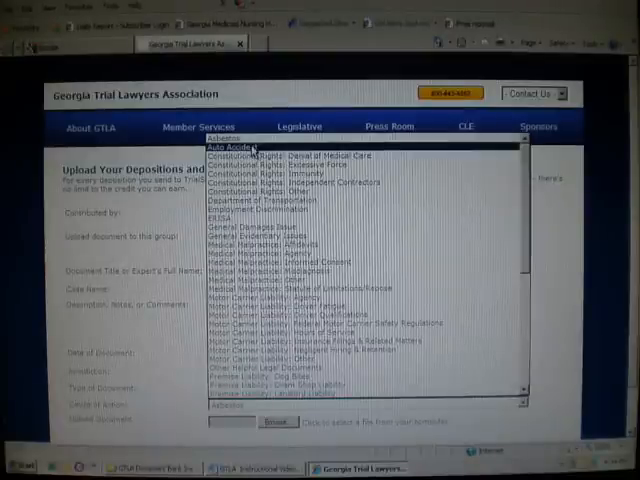
# Choose Auto Accident as the Cause of Action.
pyautogui.click(240, 148)
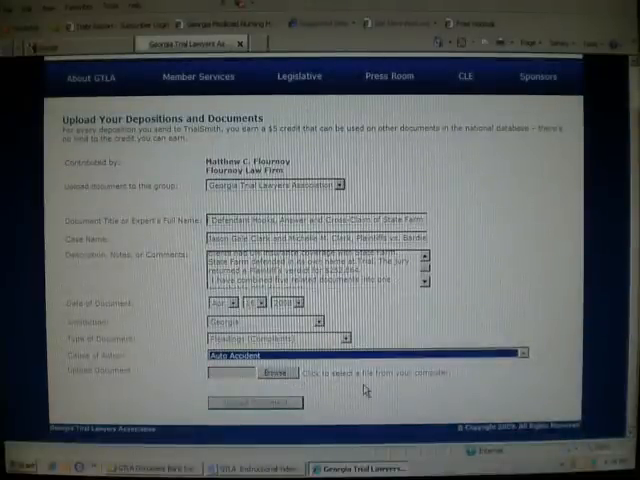
pyautogui.moveTo(418, 386)
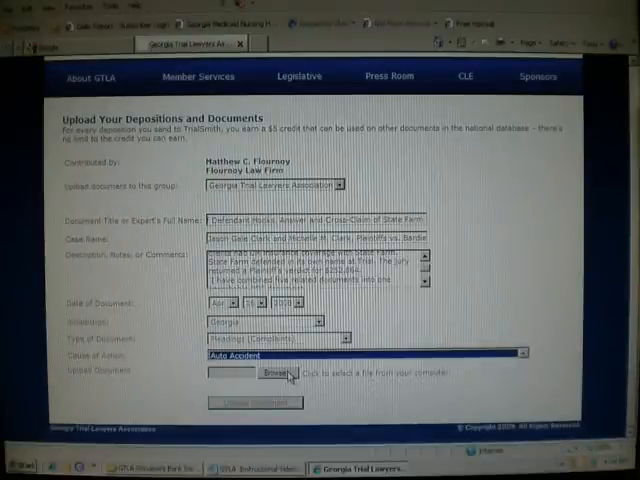
# Browse the computer's folders and attach the complaint PDF to the form.
pyautogui.click(272, 372)
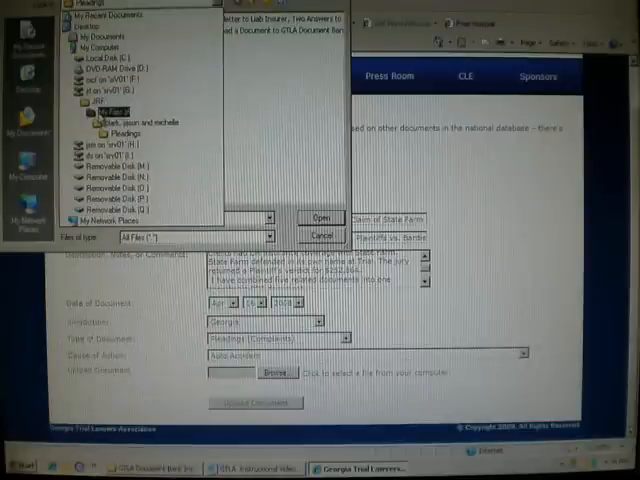
pyautogui.click(122, 132)
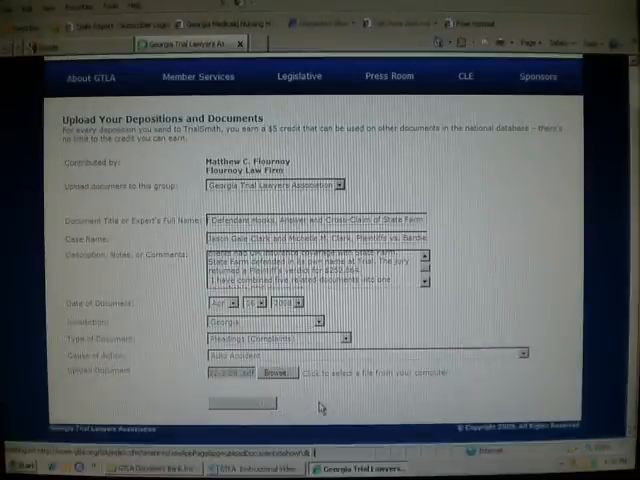
# Upload the completed document and return to a blank form for another upload.
pyautogui.click(242, 402)
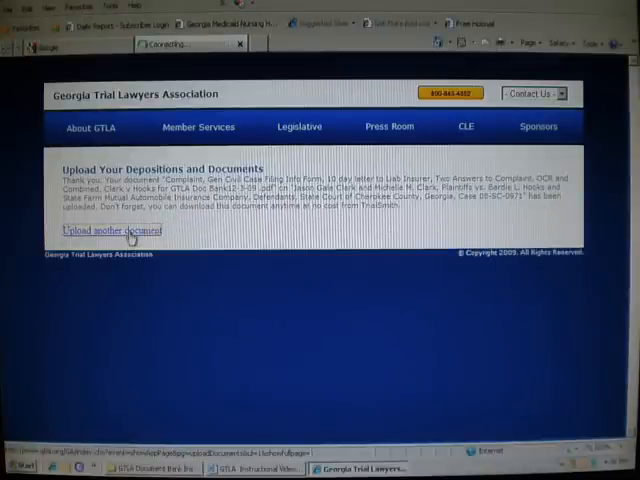
pyautogui.click(112, 230)
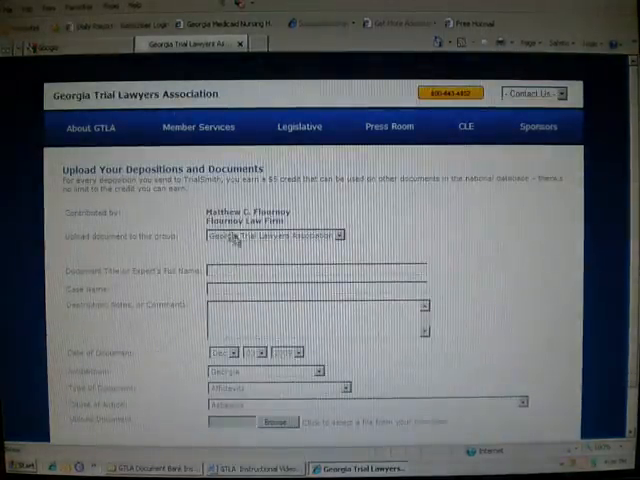